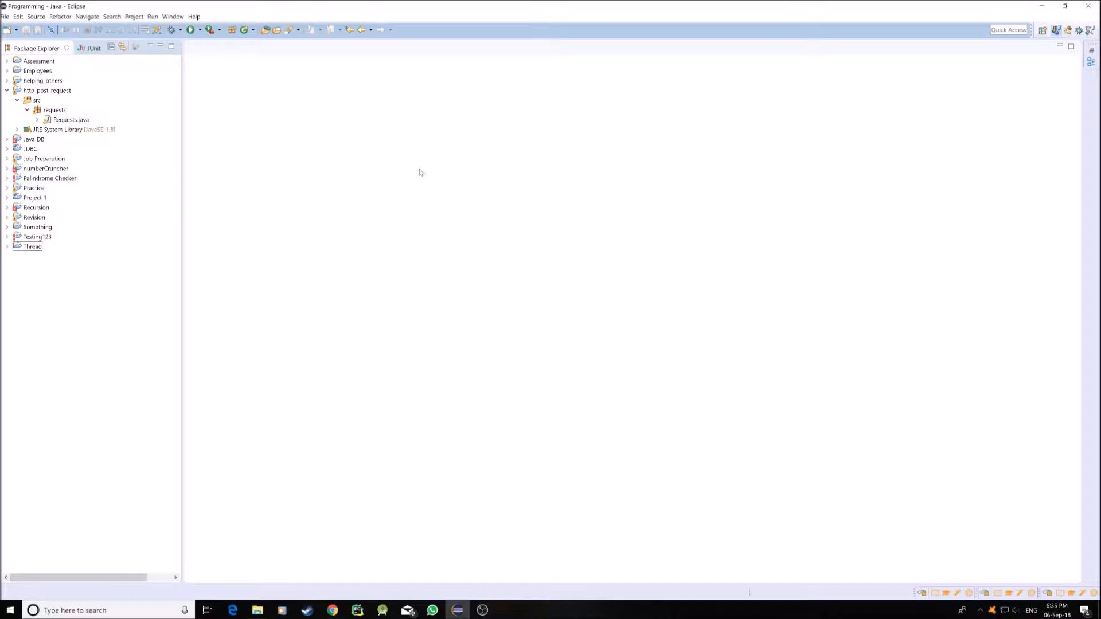
{"action": "mouse_move", "coordinate": [406, 175]}
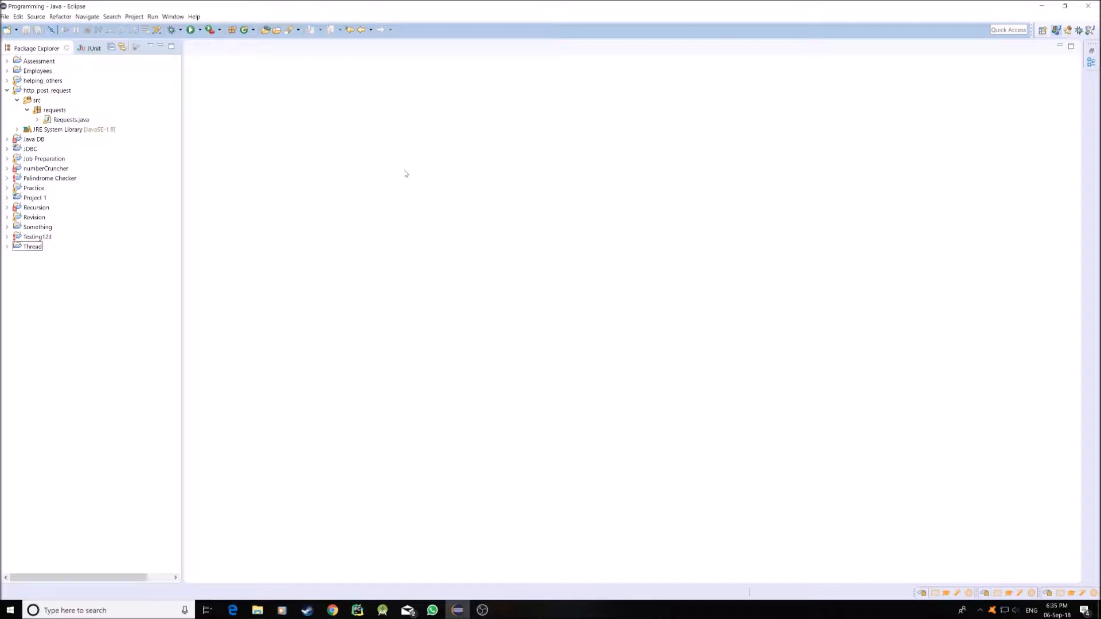
{"action": "mouse_move", "coordinate": [412, 177]}
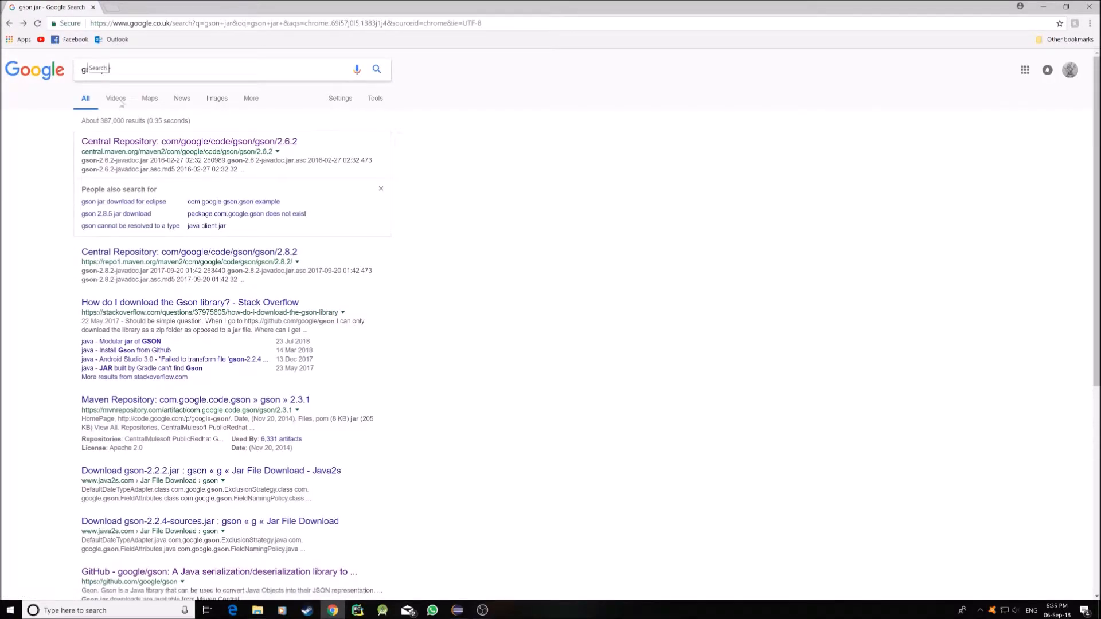
- Open the Central Repository result listing the gson 2.6.2 jar and checksum files
{"action": "left_click", "coordinate": [172, 142]}
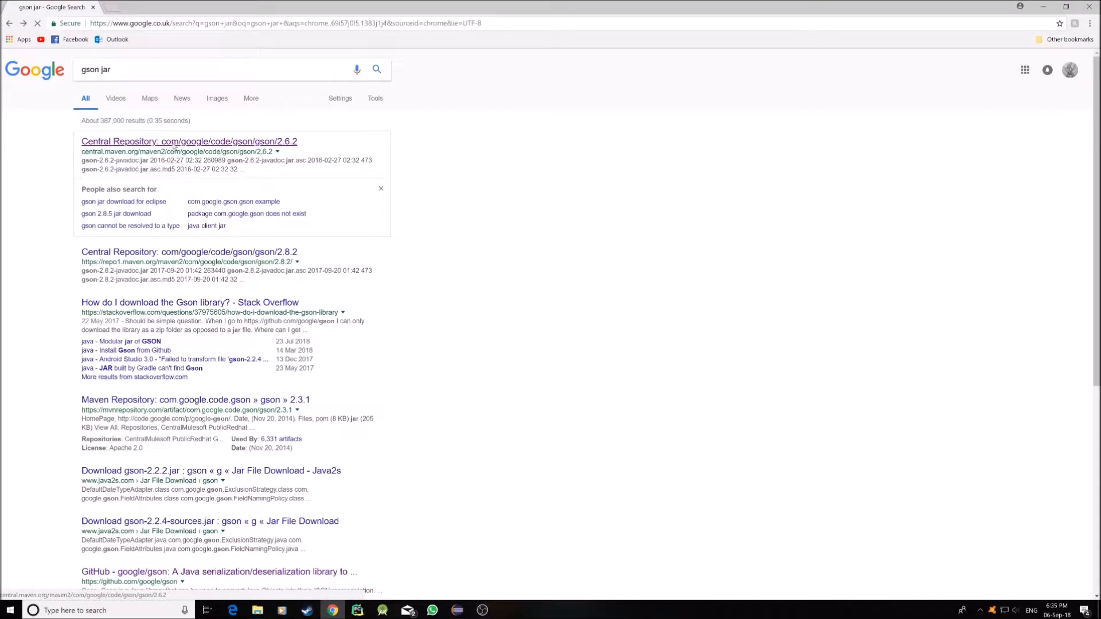
{"action": "left_click", "coordinate": [174, 142]}
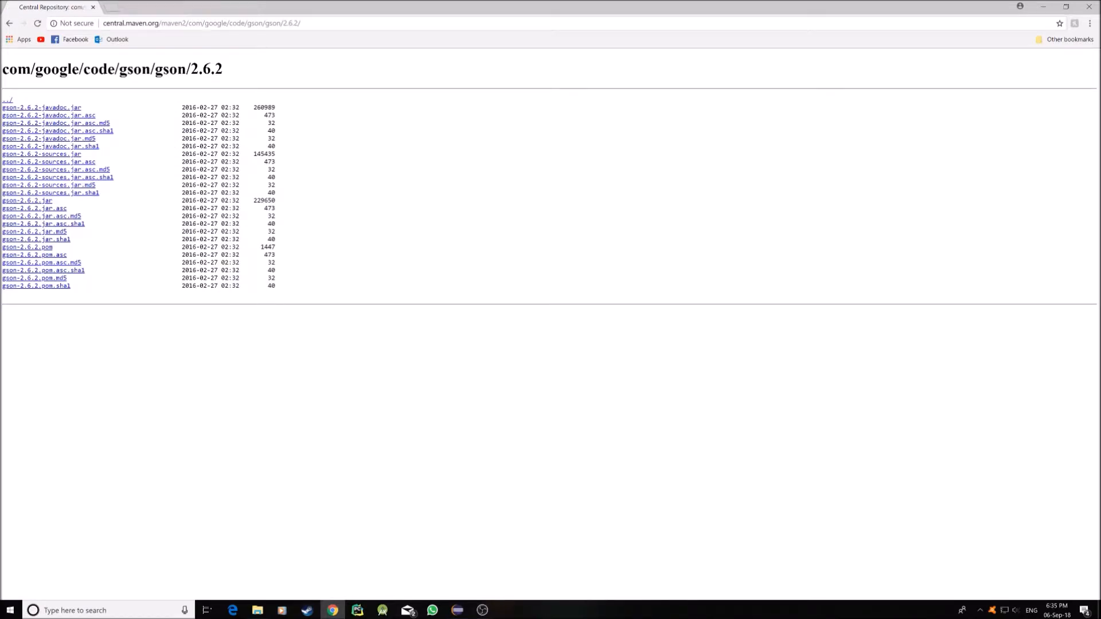
{"action": "mouse_move", "coordinate": [23, 207]}
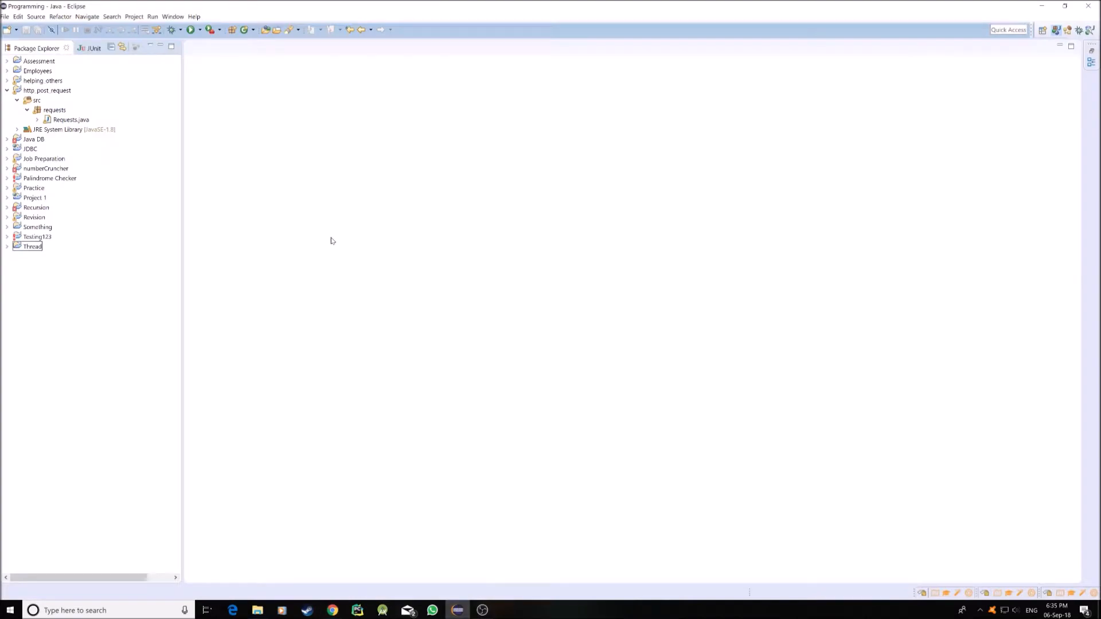
{"action": "mouse_move", "coordinate": [84, 85]}
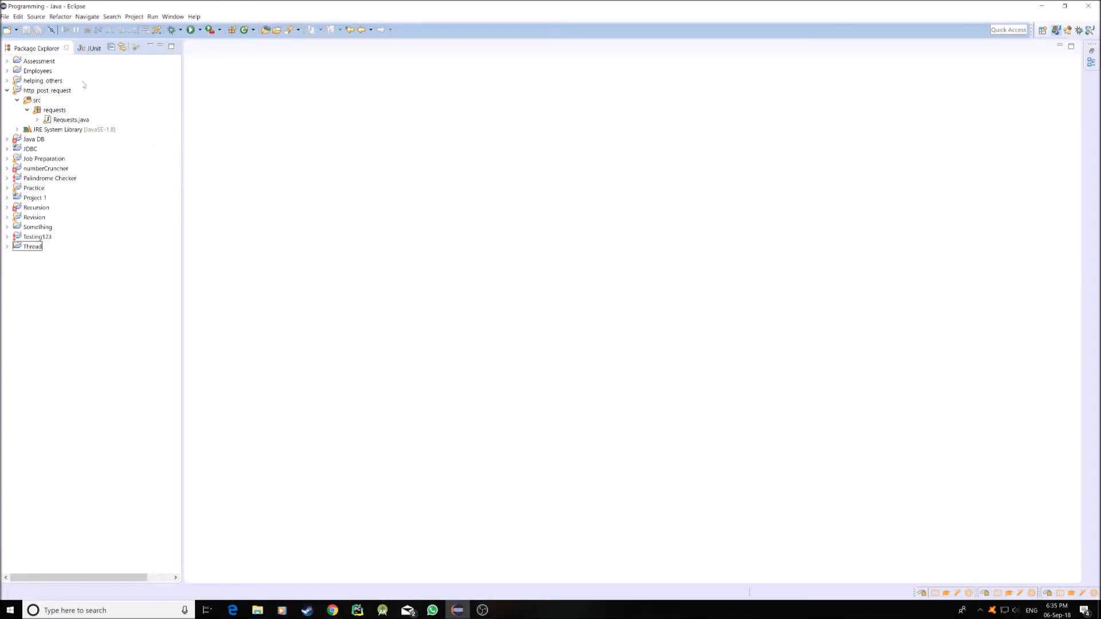
- Create a new Java project named 'youtube-test' with a src folder
{"action": "left_click", "coordinate": [6, 29]}
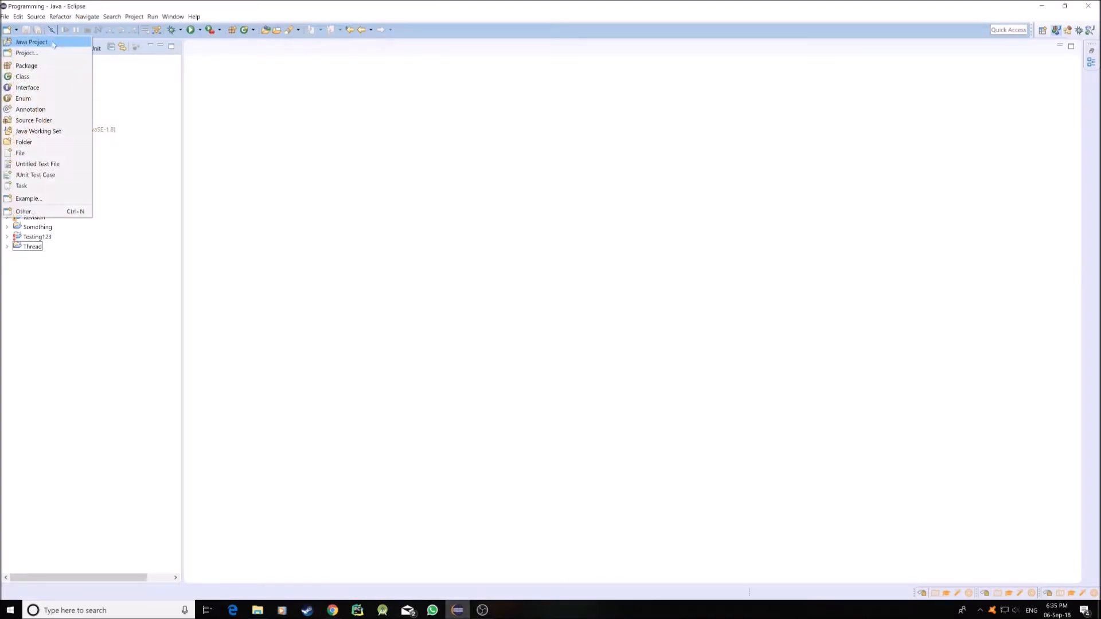
{"action": "left_click", "coordinate": [31, 41]}
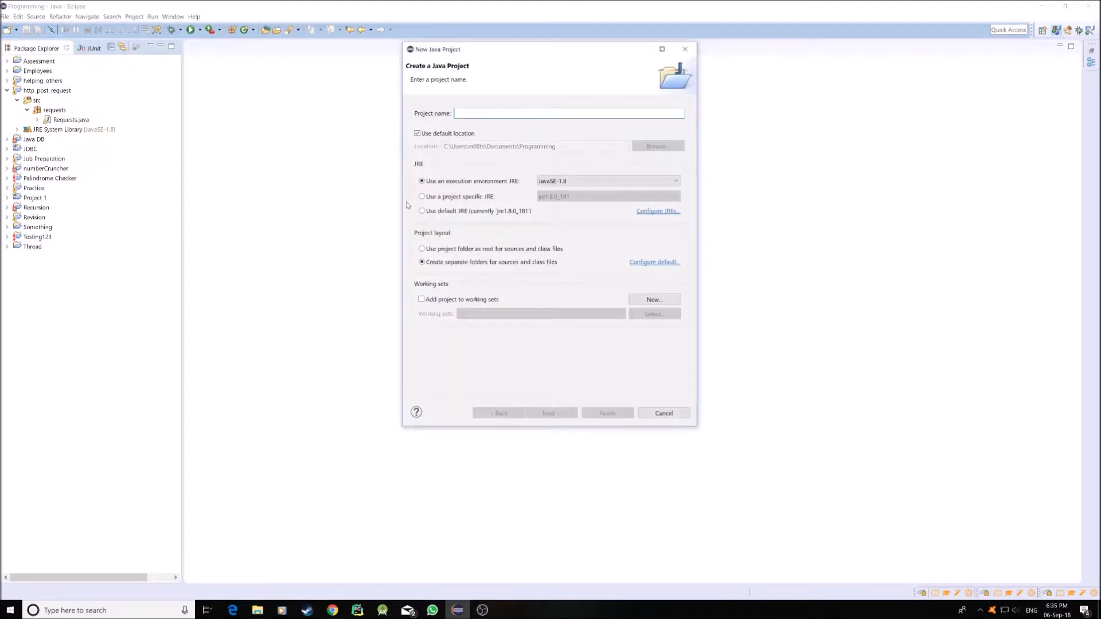
{"action": "type", "text": "youtube"}
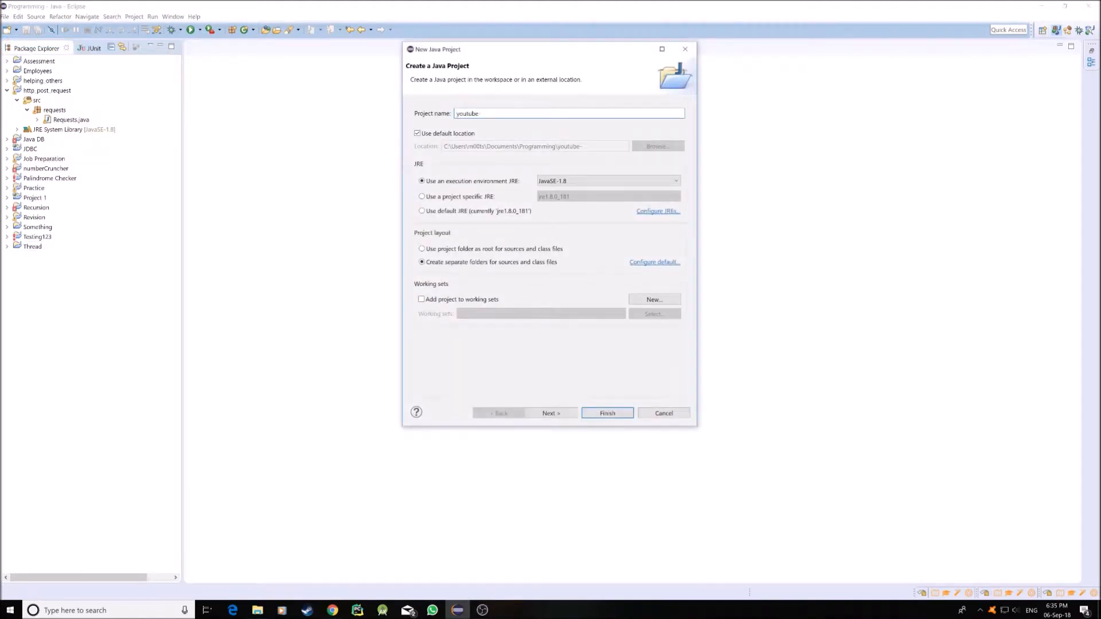
{"action": "left_click", "coordinate": [608, 413]}
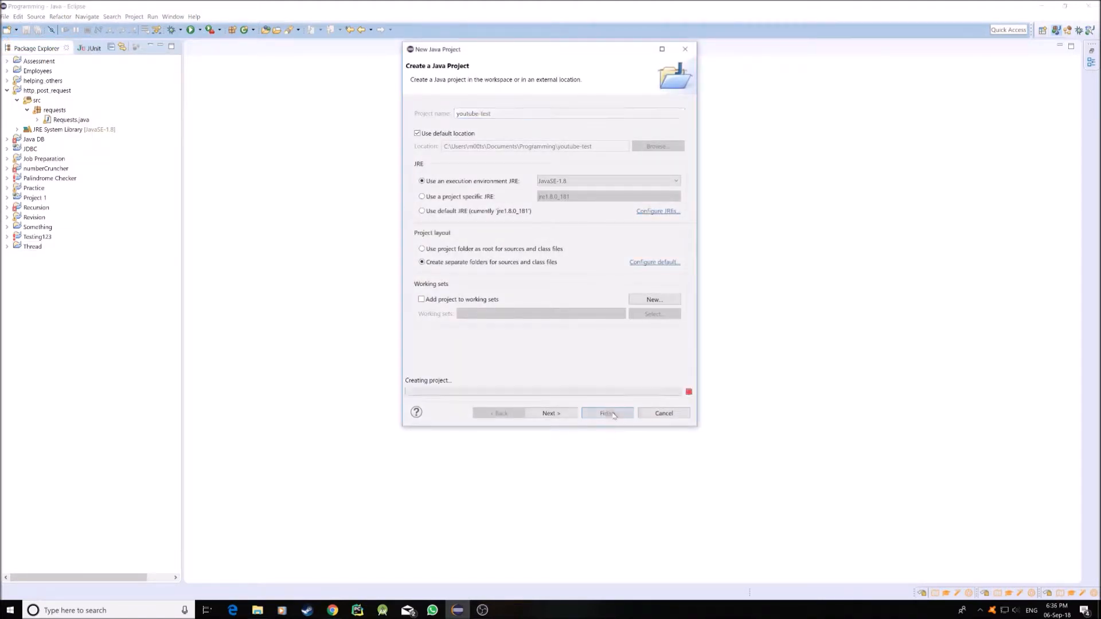
{"action": "left_click", "coordinate": [608, 413]}
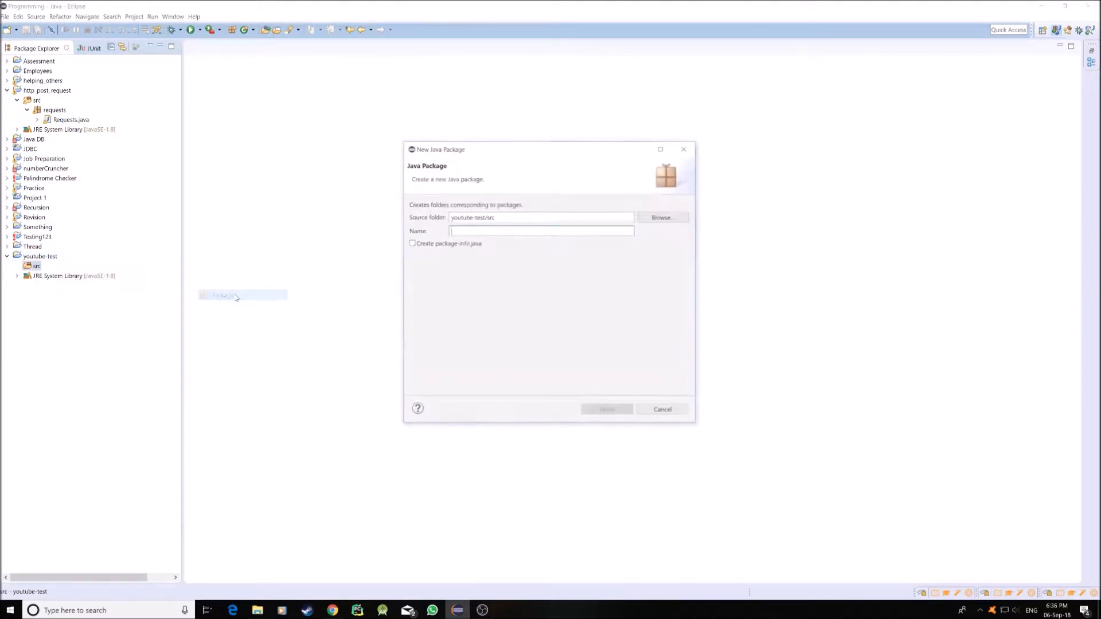
- Name the new package 'com.youtube' inside the src folder
{"action": "type", "text": "com."}
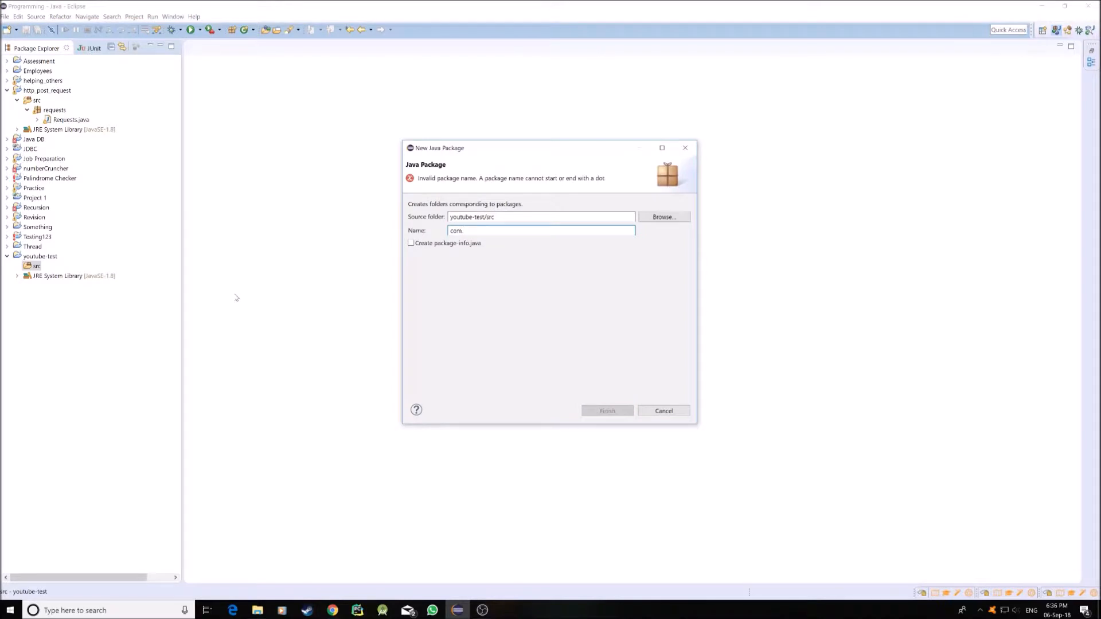
{"action": "type", "text": "yo"}
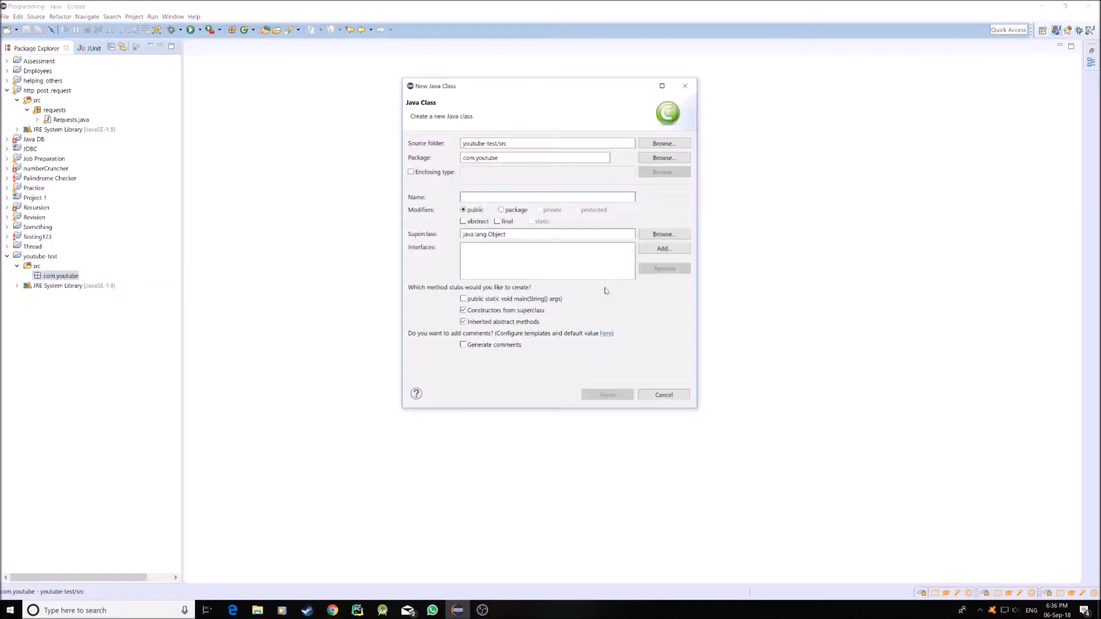
- Create the GsonTest class with a main method stub in com.youtube
{"action": "type", "text": "Gson"}
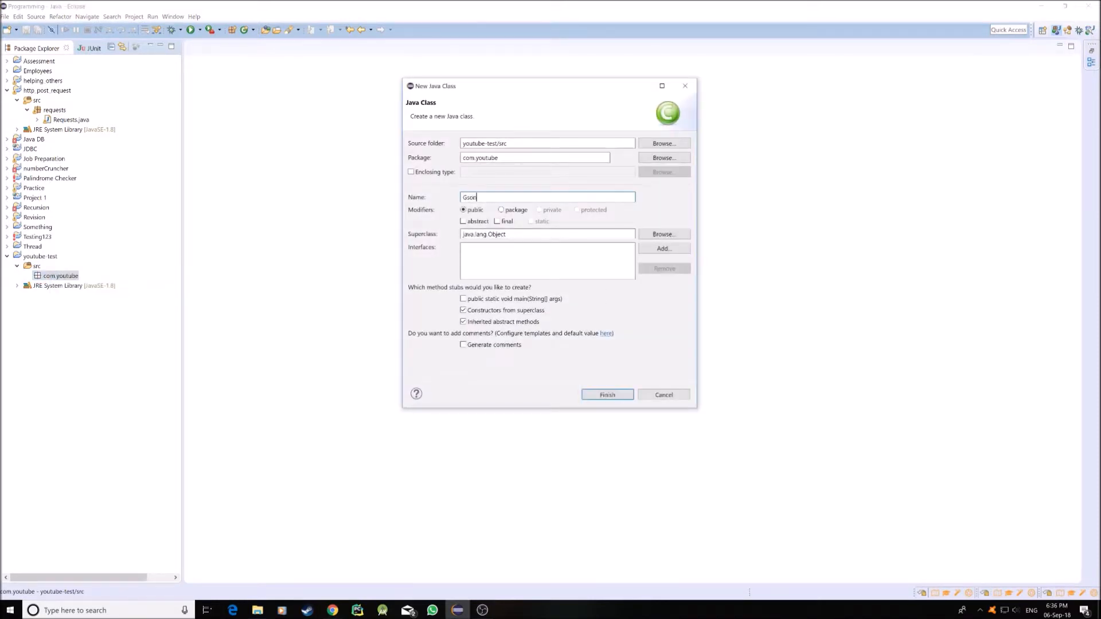
{"action": "type", "text": "Test"}
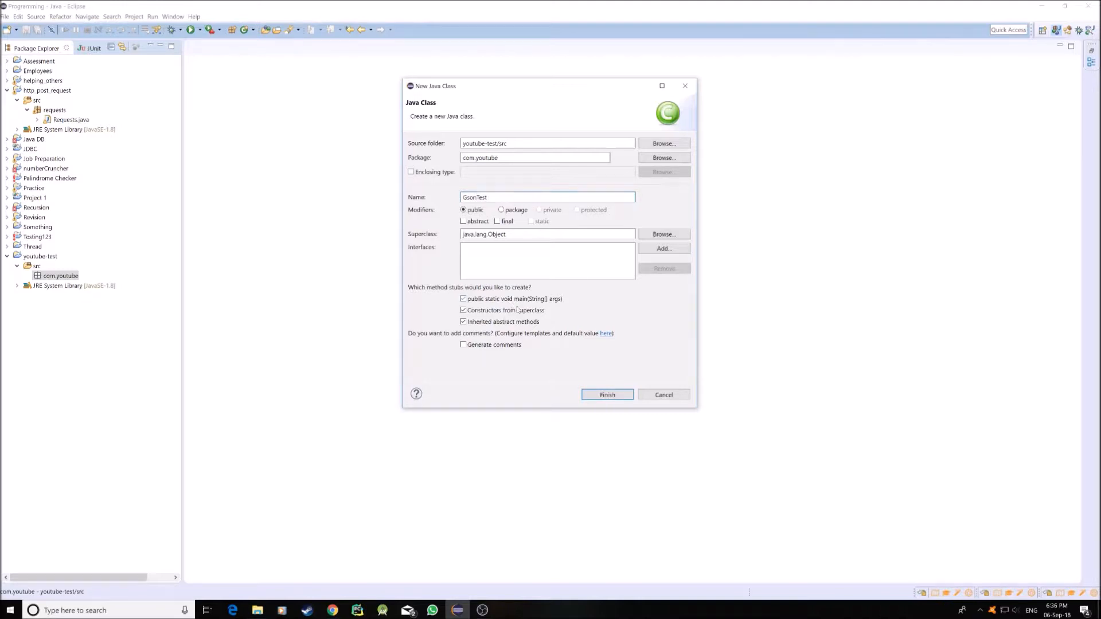
{"action": "left_click", "coordinate": [607, 394]}
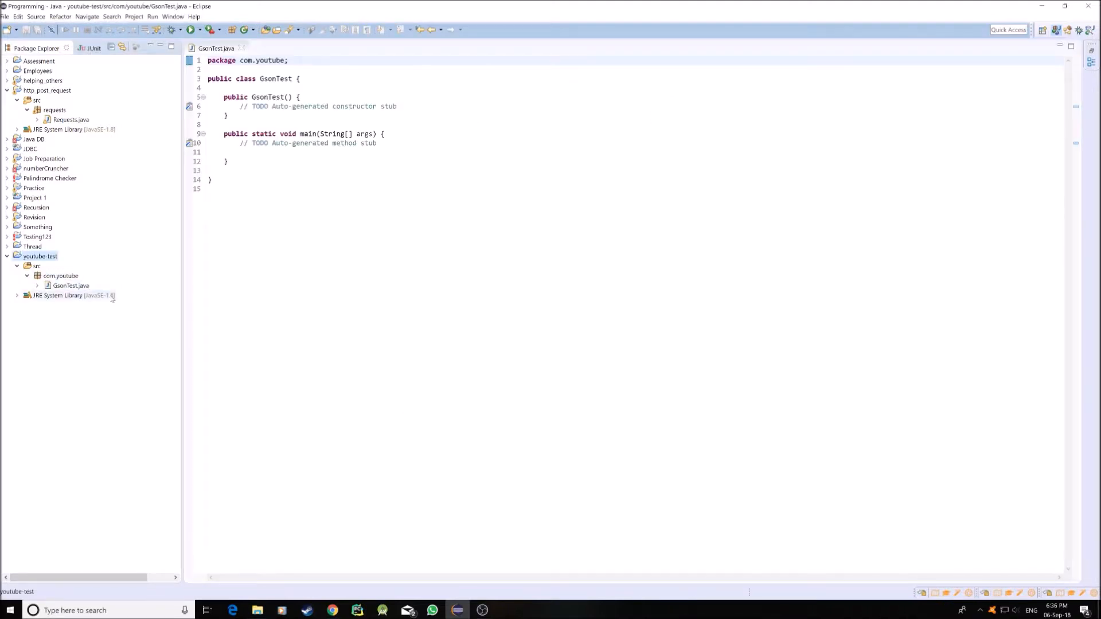
- Add gson-2.8.5.jar from Downloads as an external archive on youtube-test's build path
{"action": "right_click", "coordinate": [36, 256]}
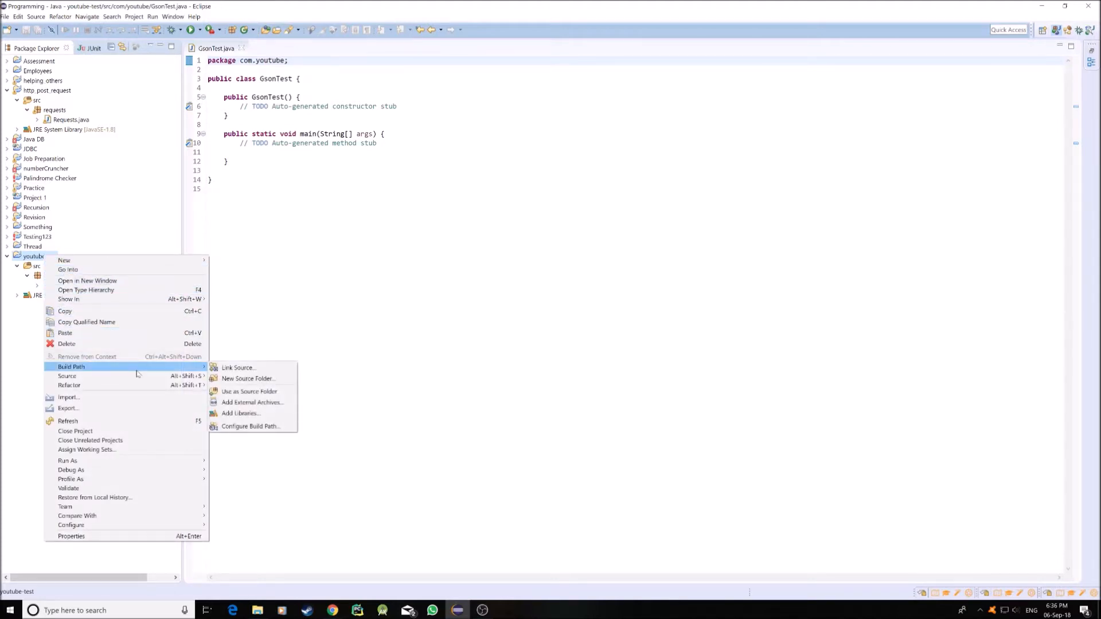
{"action": "mouse_move", "coordinate": [252, 403]}
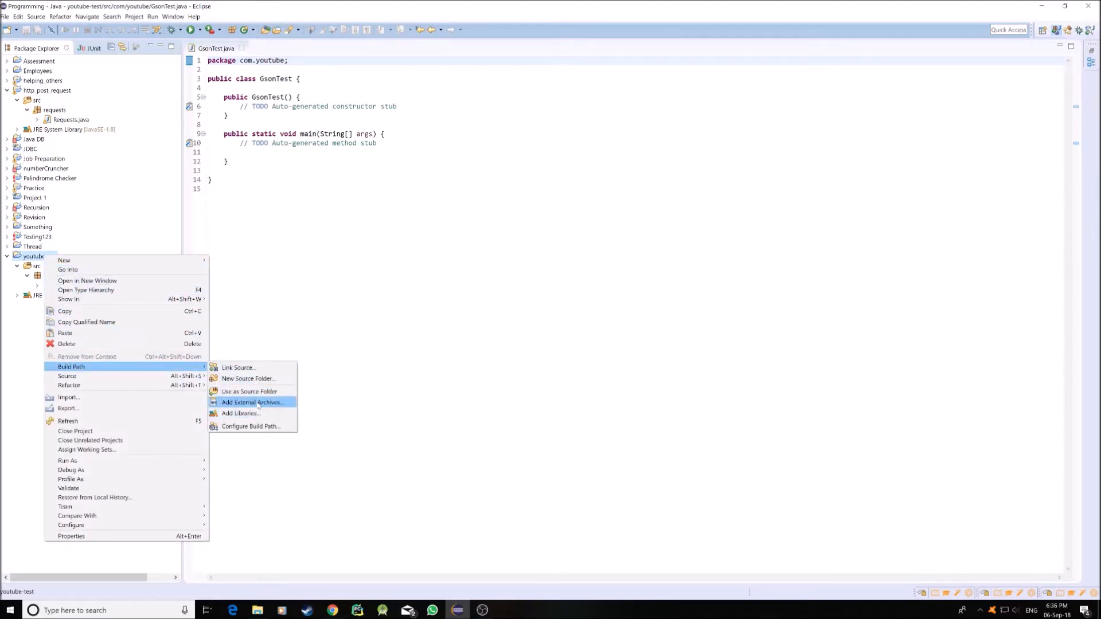
{"action": "left_click", "coordinate": [251, 403]}
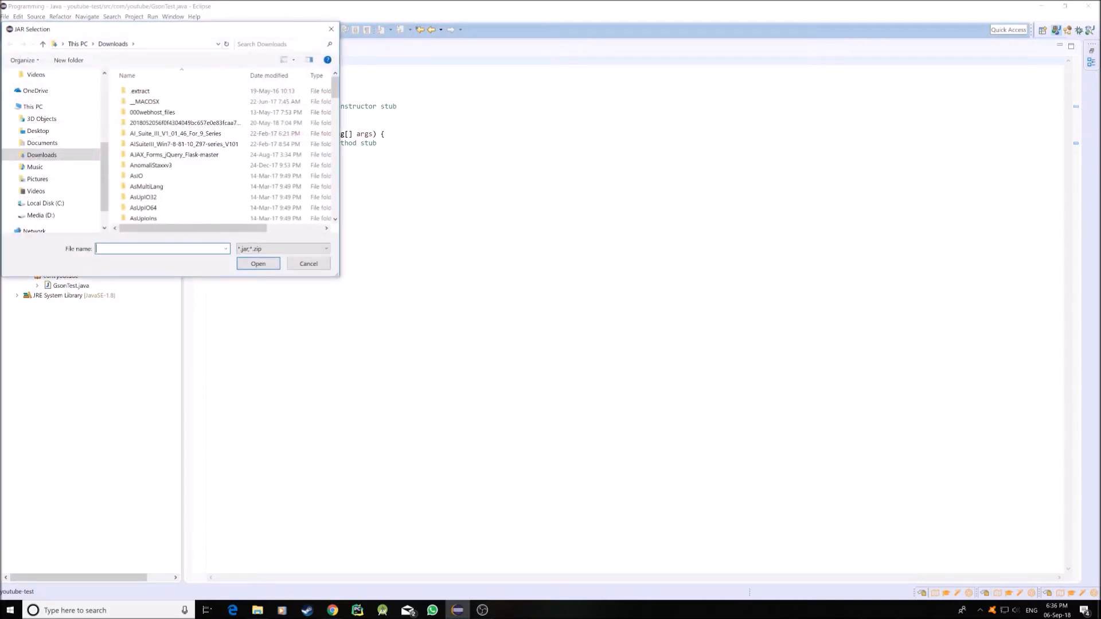
{"action": "type", "text": "gson"}
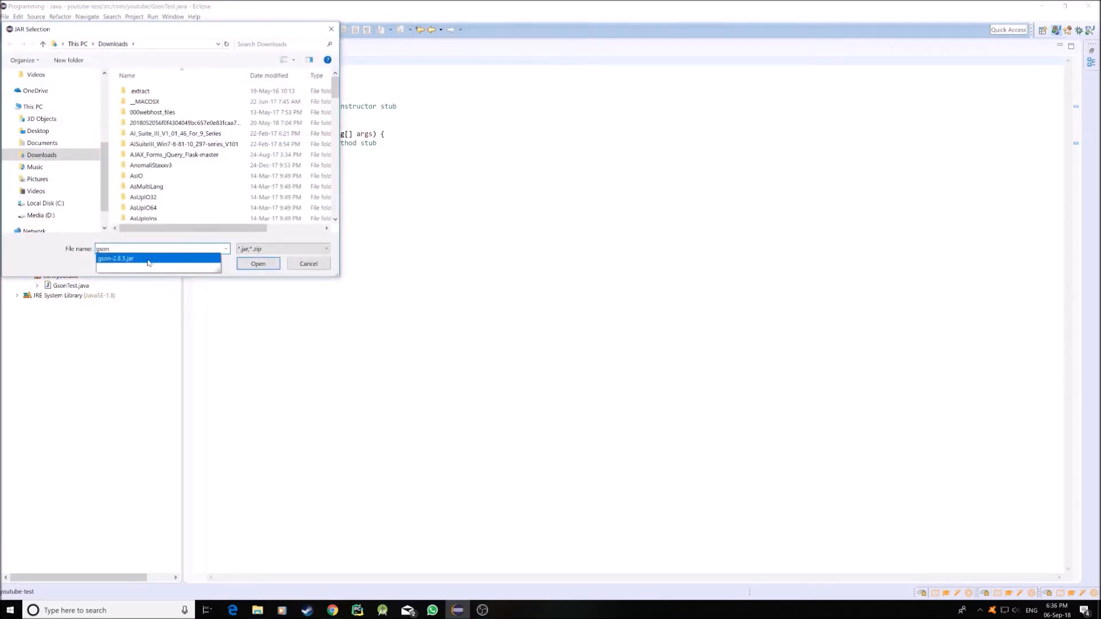
{"action": "left_click", "coordinate": [120, 259]}
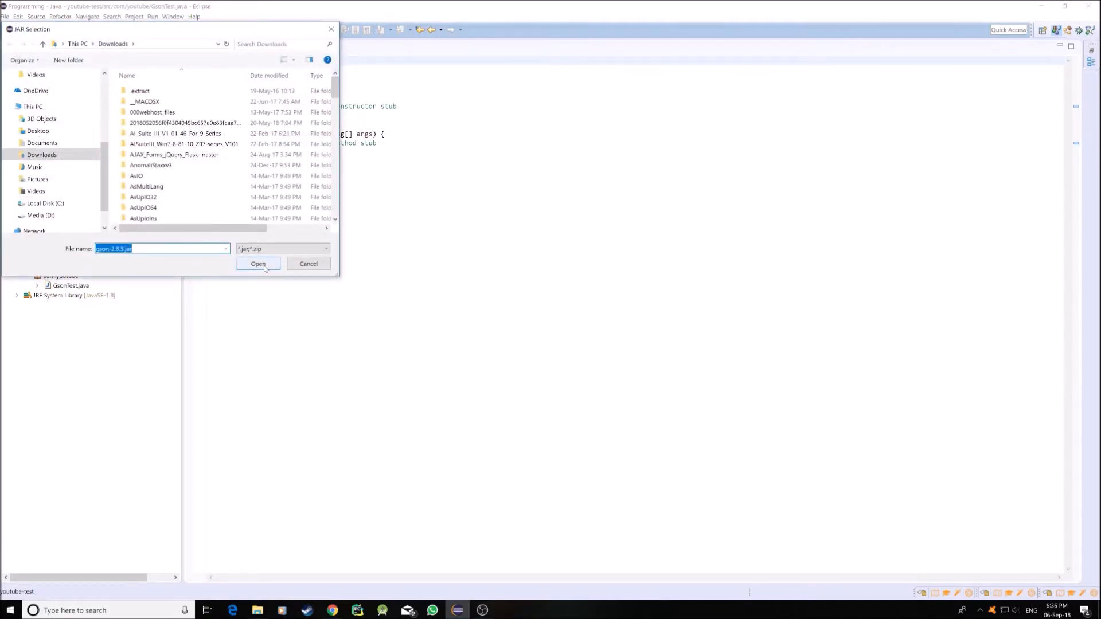
{"action": "left_click", "coordinate": [258, 263]}
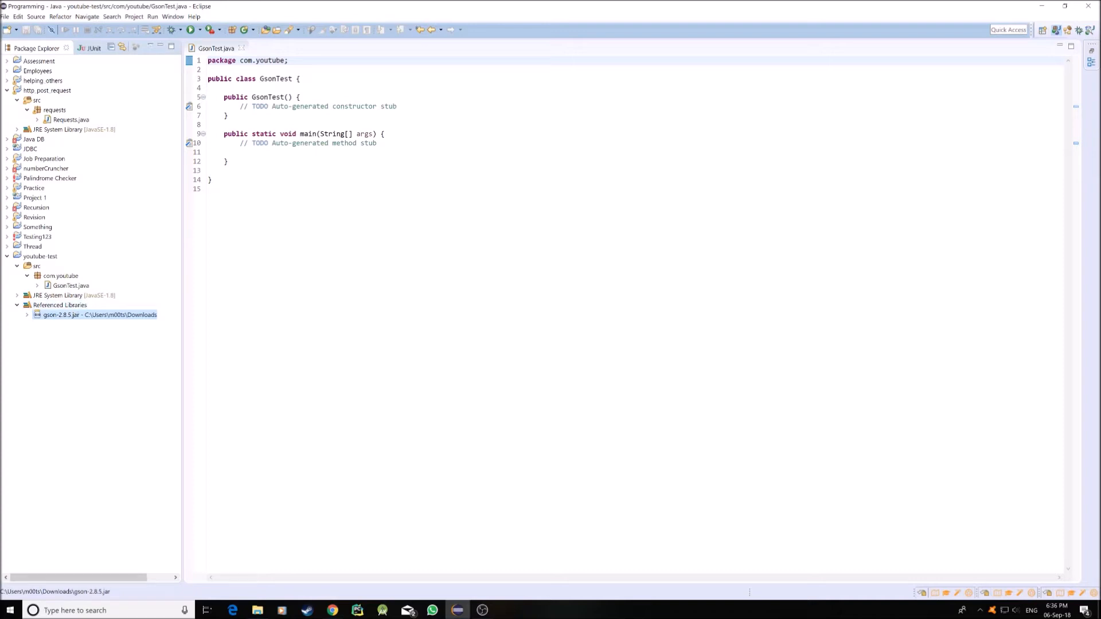
- Write 'import com.' on the line below the package declaration
{"action": "type", "text": "import"}
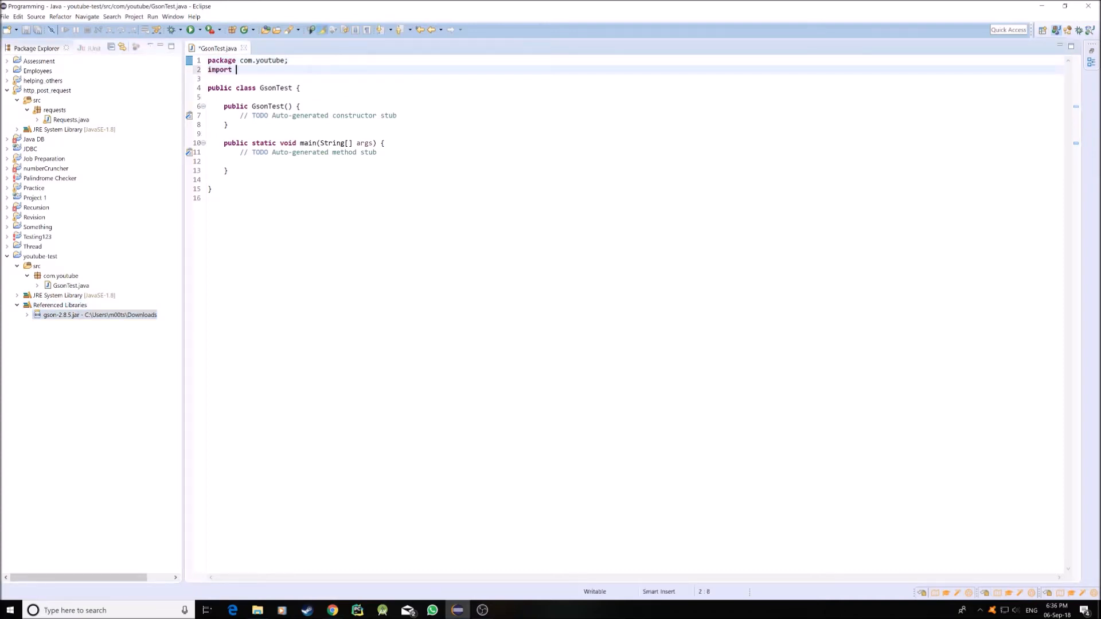
{"action": "type", "text": "com."}
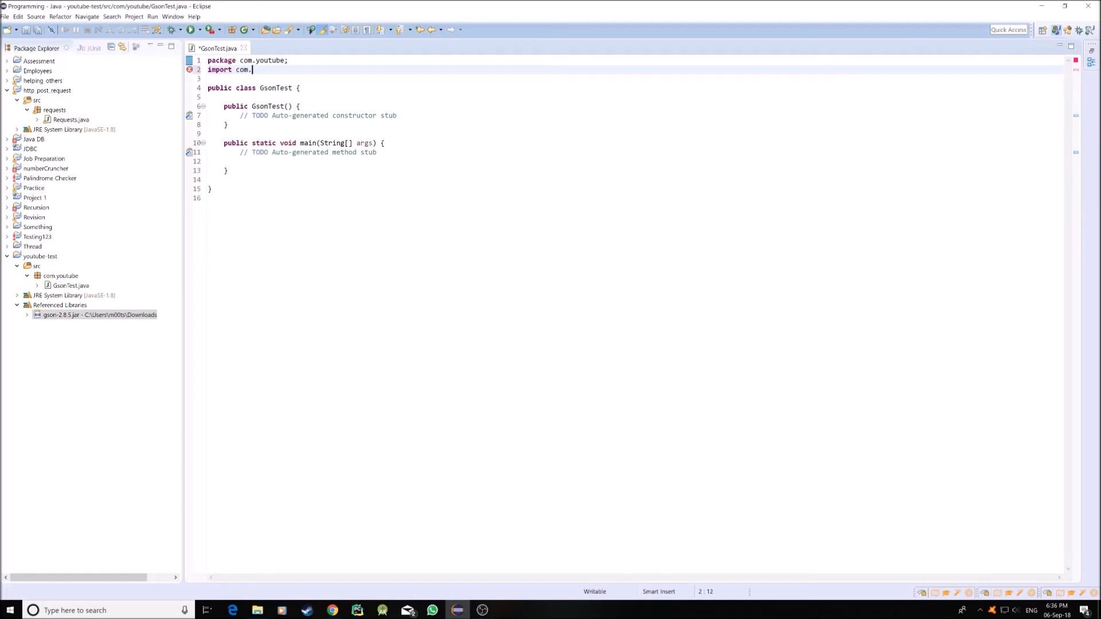